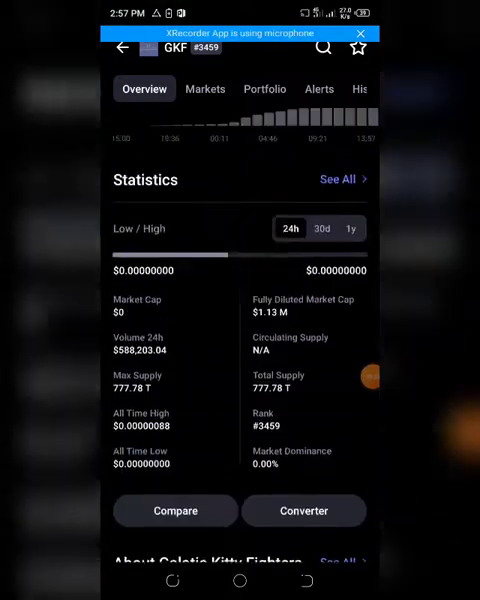
# Step: Scroll down the Galactic Kitty Fighters CoinMarketCap page to review its stats
pyautogui.scroll(-3)
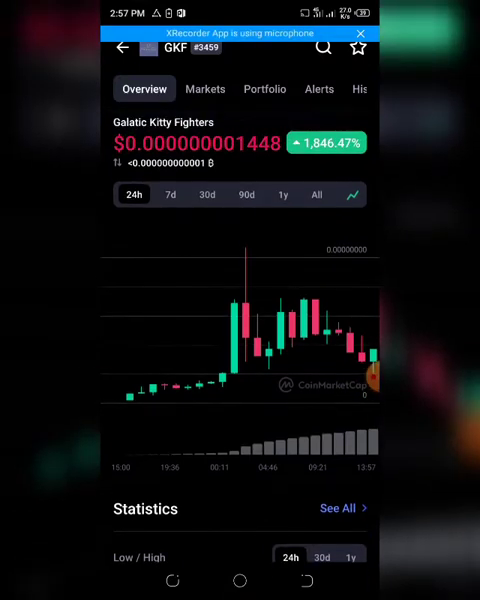
pyautogui.scroll(-3)
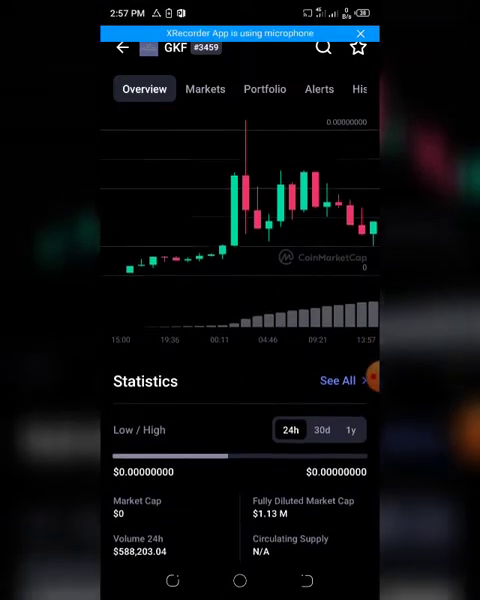
pyautogui.scroll(-3)
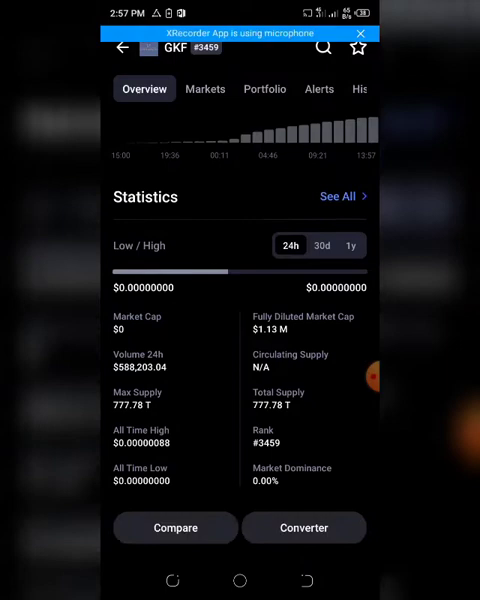
pyautogui.scroll(-3)
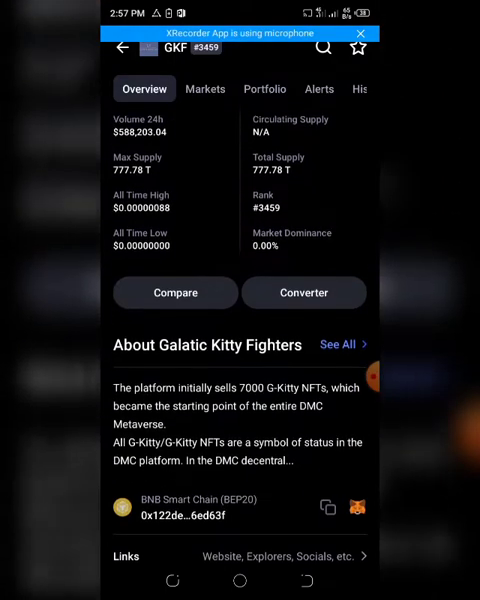
pyautogui.scroll(-3)
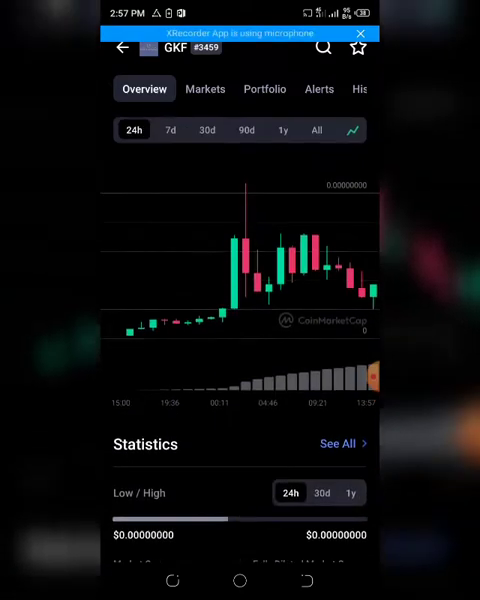
pyautogui.scroll(-3)
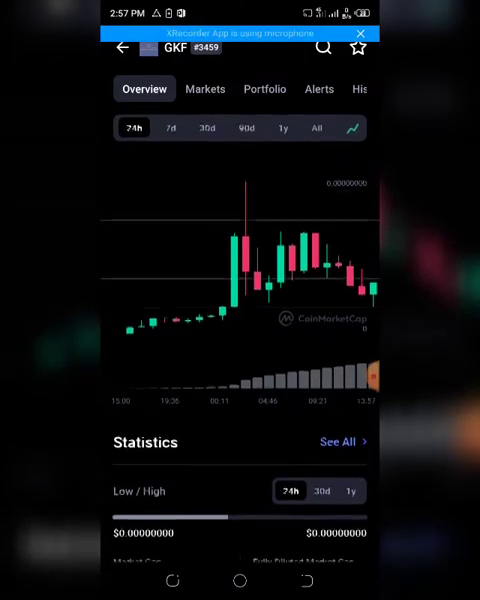
pyautogui.scroll(-3)
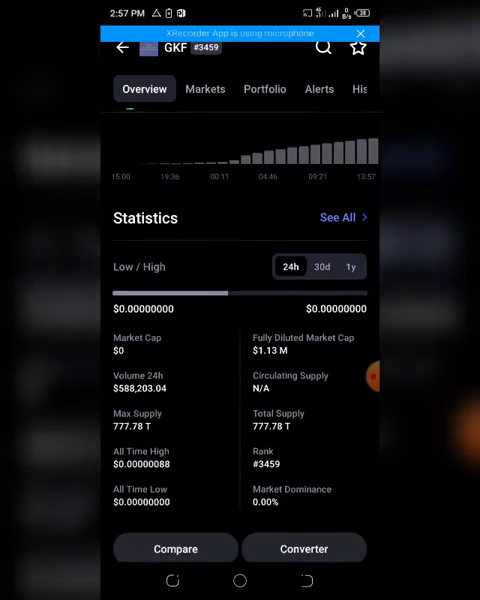
pyautogui.scroll(-3)
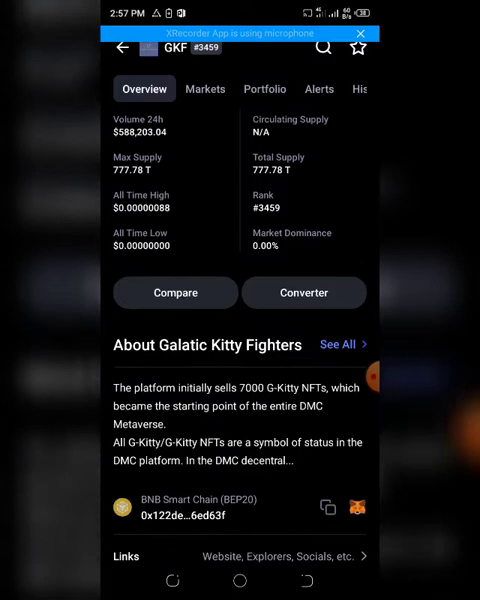
pyautogui.scroll(-3)
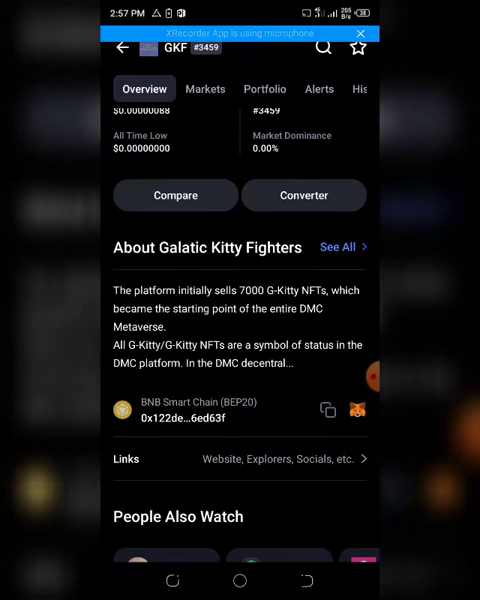
pyautogui.scroll(-3)
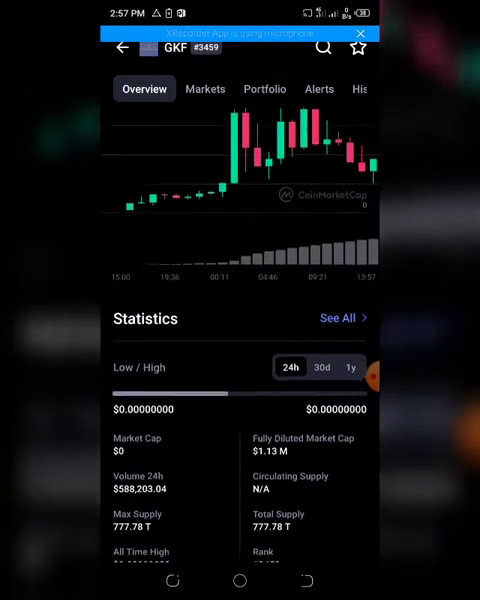
pyautogui.scroll(-3)
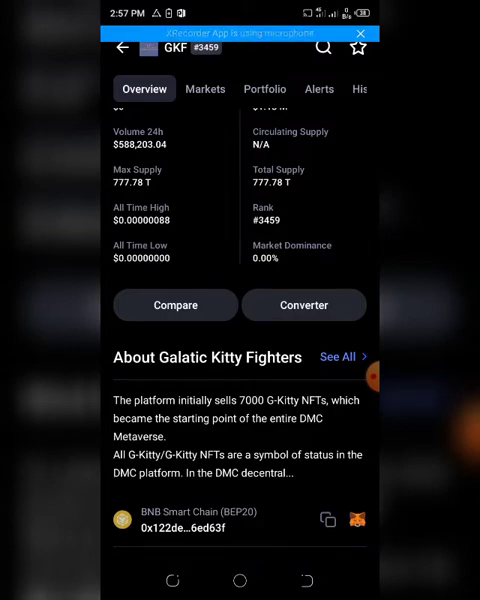
# Step: Expand and read the full Galactic Kitty Fighters project description
pyautogui.click(337, 357)
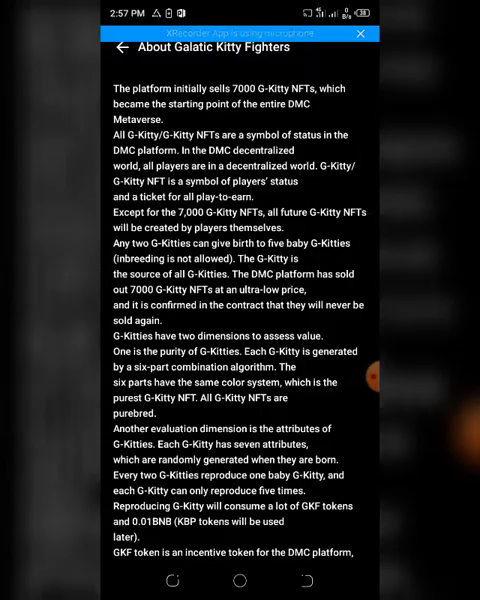
pyautogui.scroll(-3)
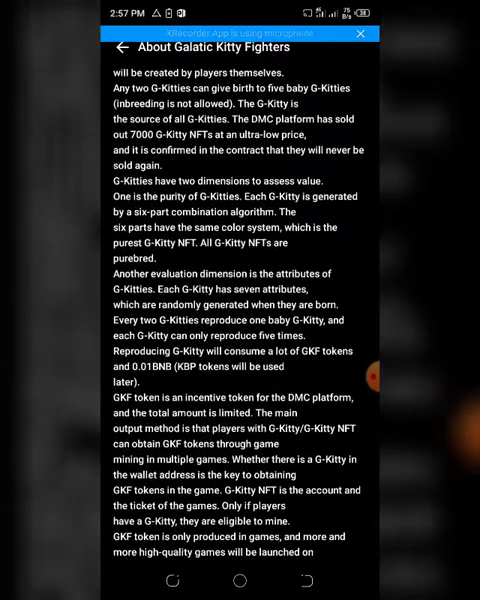
pyautogui.scroll(-3)
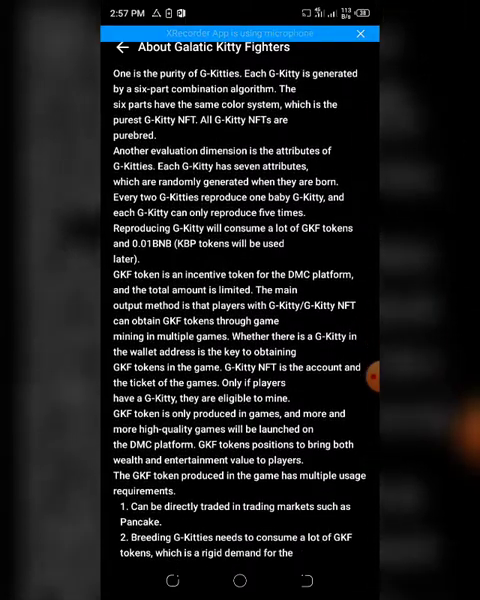
pyautogui.scroll(-3)
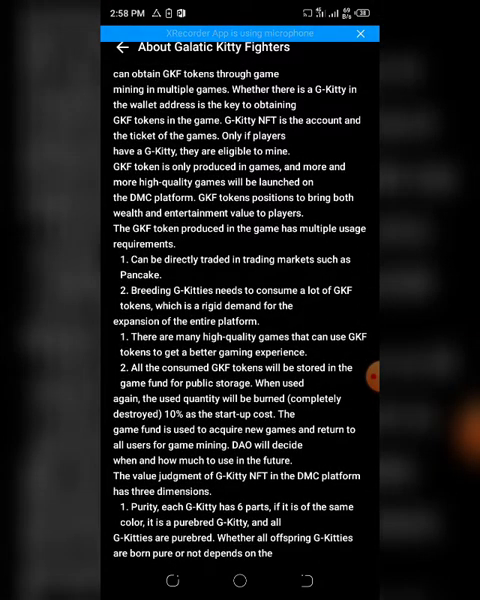
pyautogui.scroll(-3)
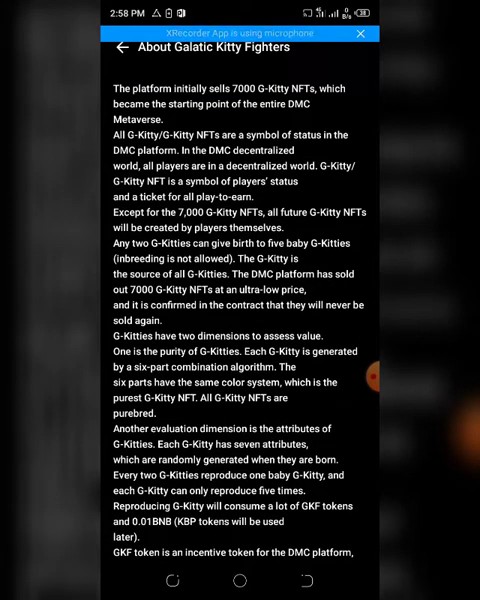
pyautogui.scroll(-3)
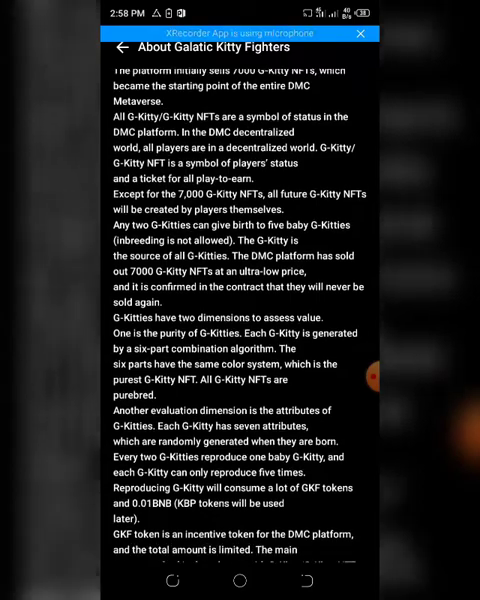
pyautogui.scroll(-3)
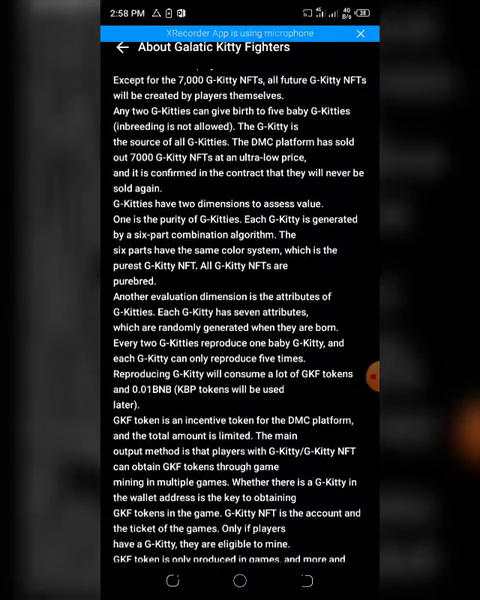
pyautogui.scroll(-3)
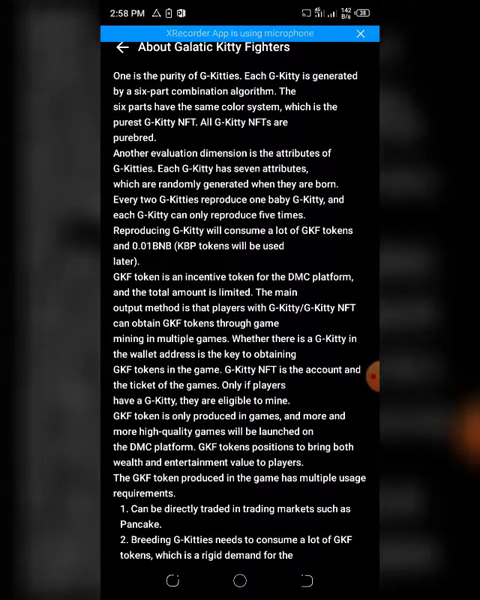
pyautogui.scroll(-3)
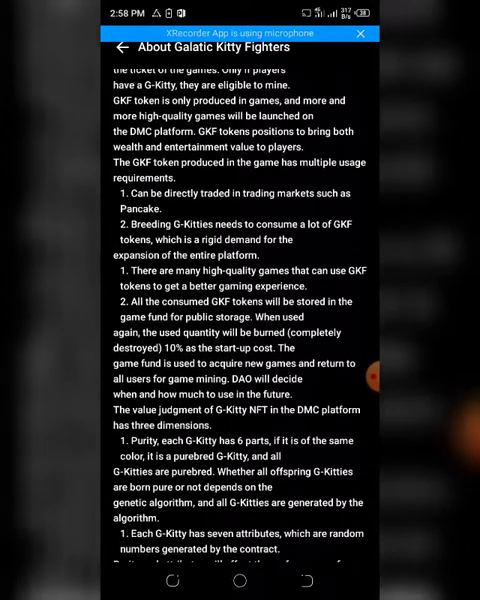
pyautogui.scroll(-3)
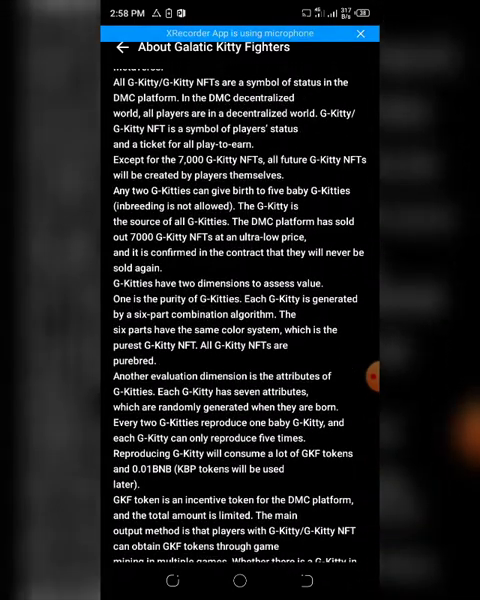
pyautogui.scroll(-3)
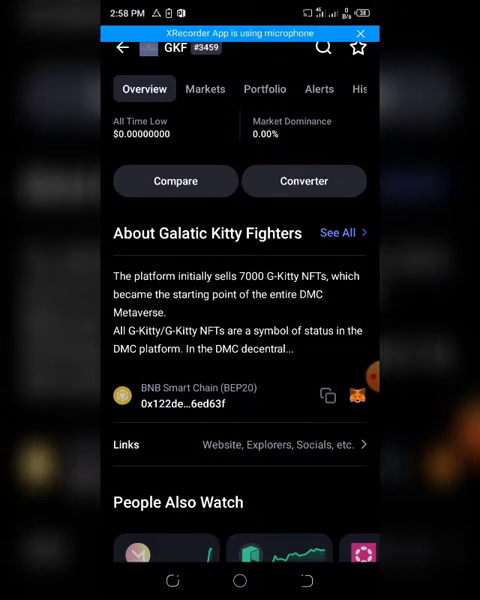
pyautogui.scroll(-3)
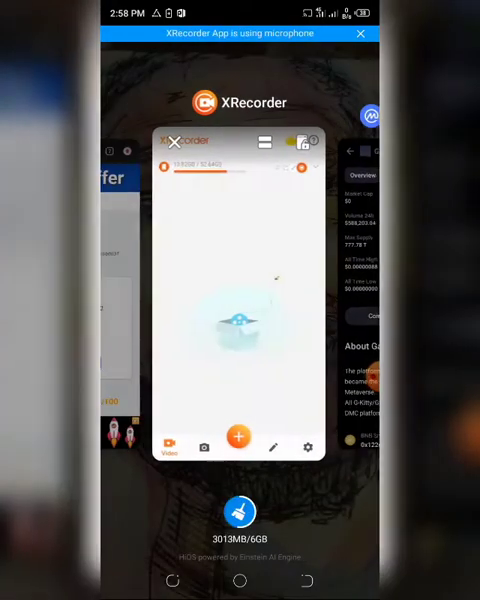
# Step: Read the Token Sniffer 71/100 summary, Swap Analysis and Contract Analysis sections
pyautogui.click(174, 141)
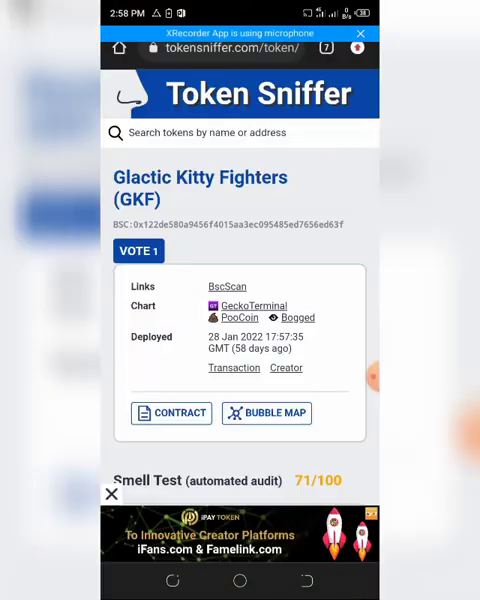
pyautogui.scroll(-3)
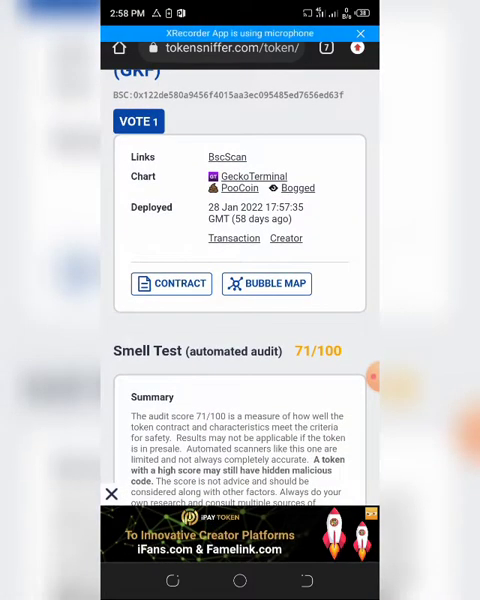
pyautogui.scroll(-3)
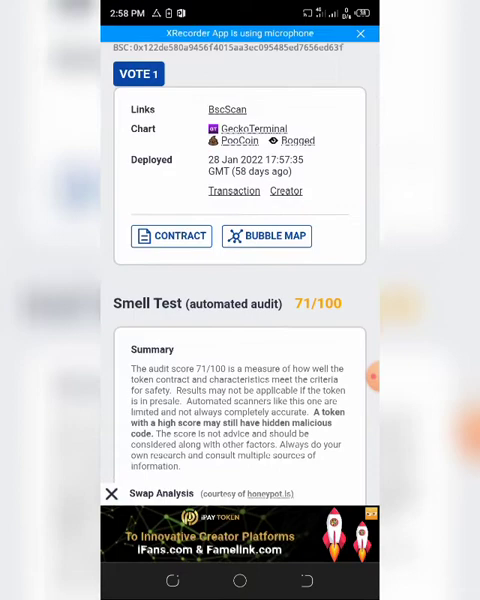
pyautogui.scroll(-3)
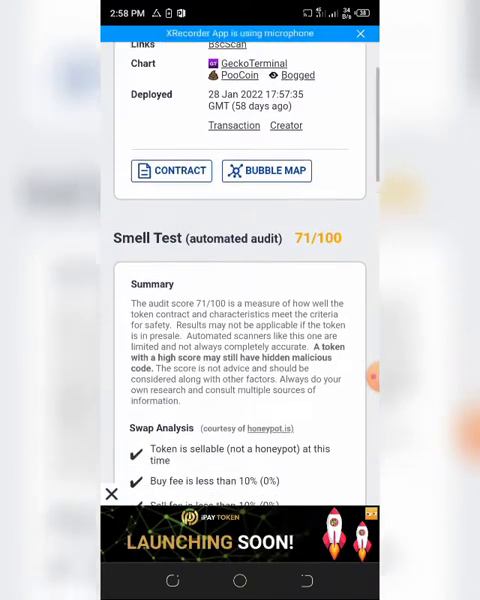
pyautogui.scroll(-3)
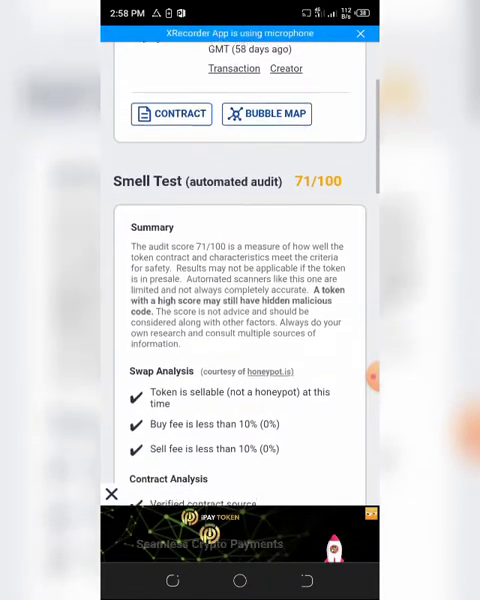
pyautogui.scroll(-3)
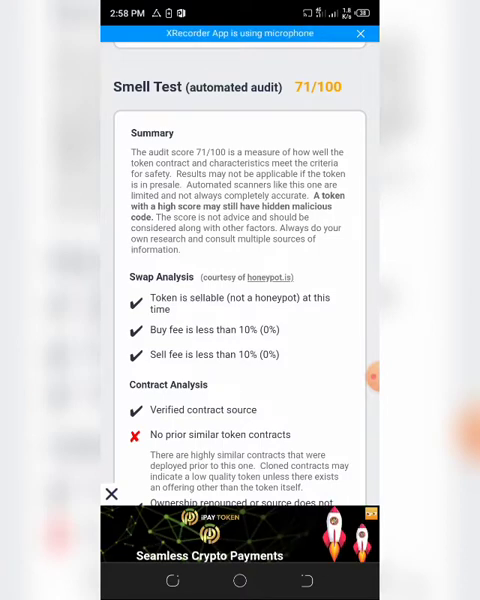
pyautogui.scroll(-3)
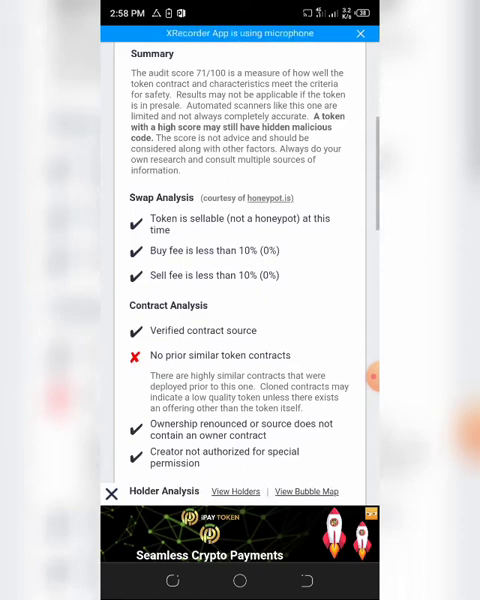
pyautogui.scroll(-3)
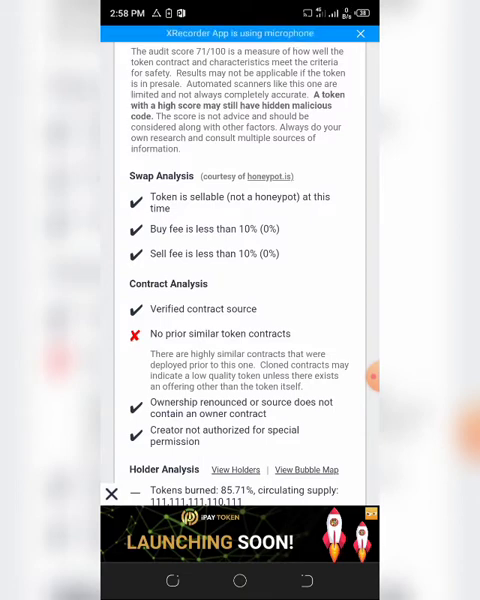
pyautogui.scroll(-3)
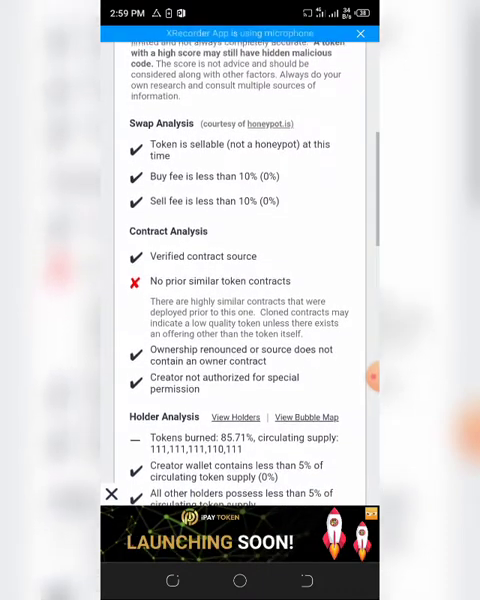
pyautogui.scroll(-3)
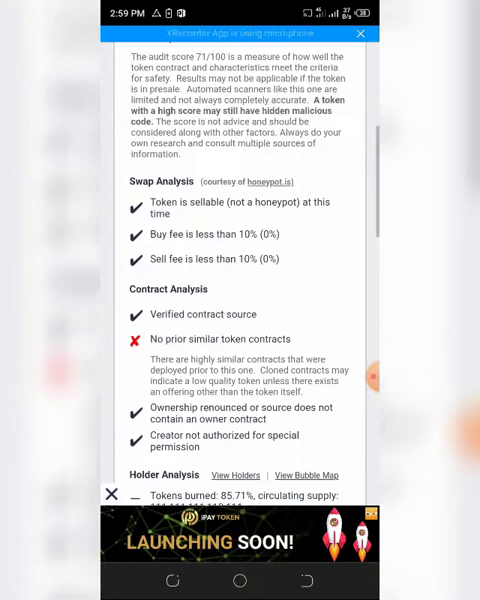
pyautogui.scroll(-3)
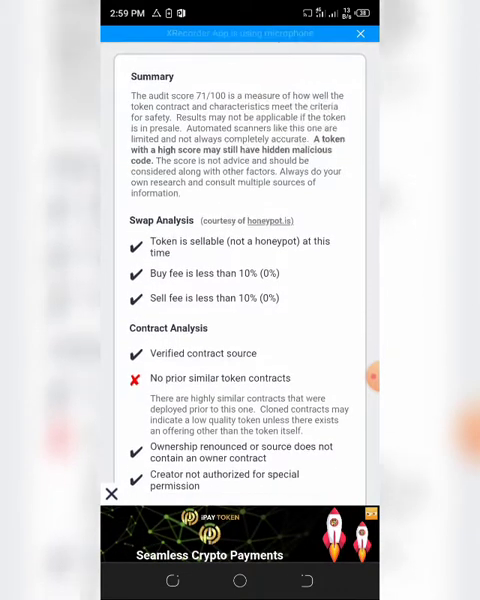
pyautogui.scroll(-3)
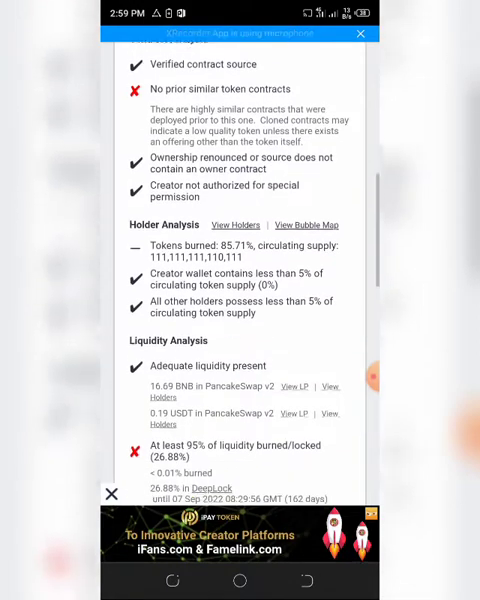
pyautogui.scroll(-3)
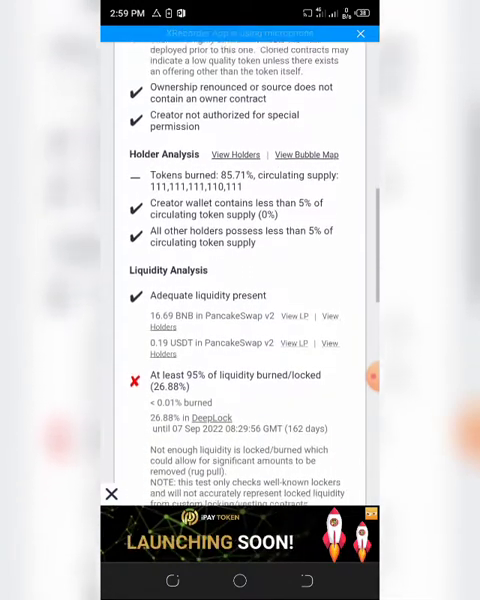
pyautogui.scroll(-3)
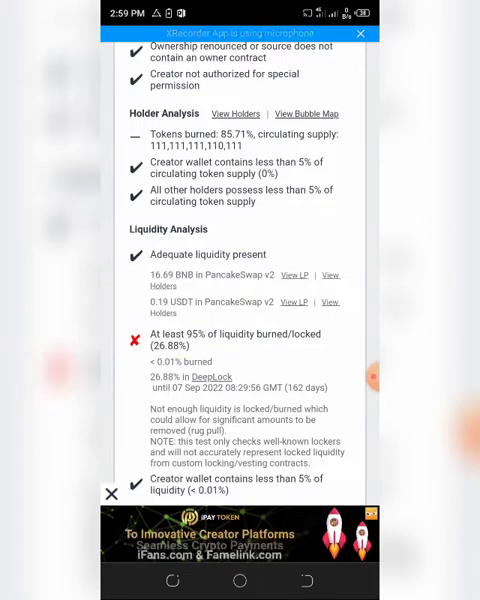
pyautogui.scroll(-3)
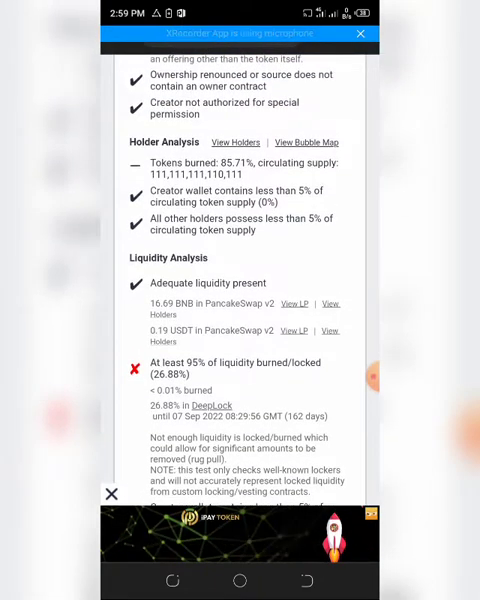
pyautogui.scroll(-3)
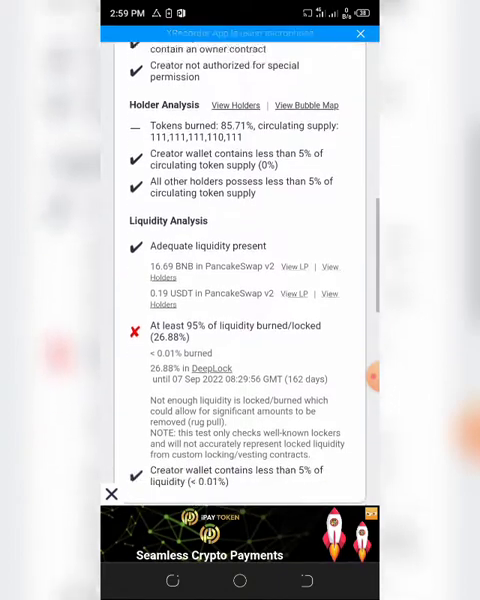
pyautogui.scroll(-3)
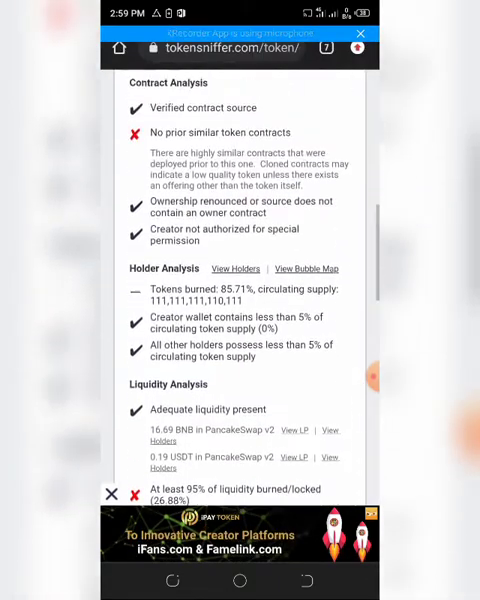
pyautogui.scroll(3)
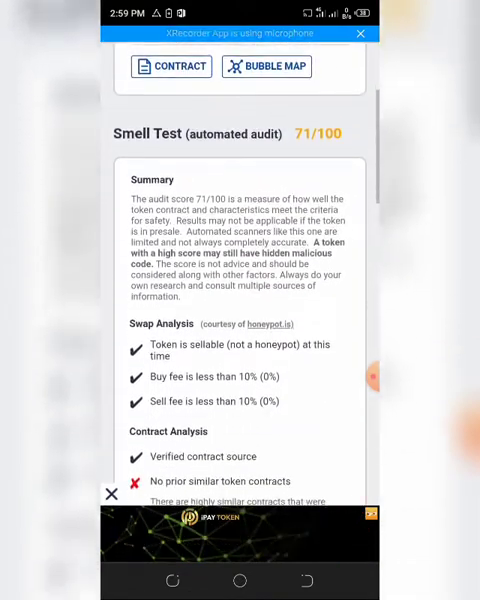
pyautogui.scroll(-3)
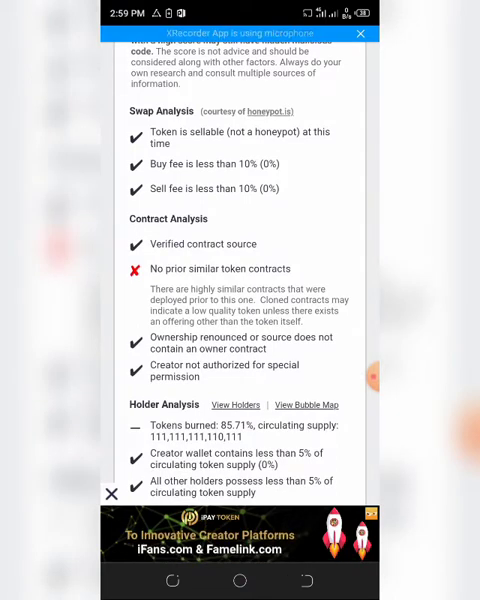
pyautogui.scroll(-3)
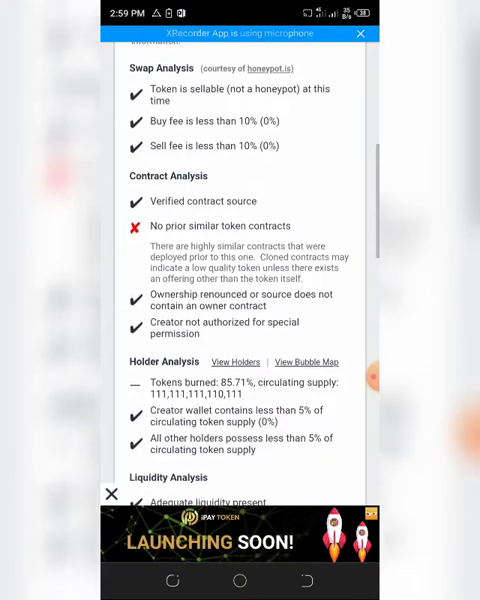
pyautogui.scroll(-3)
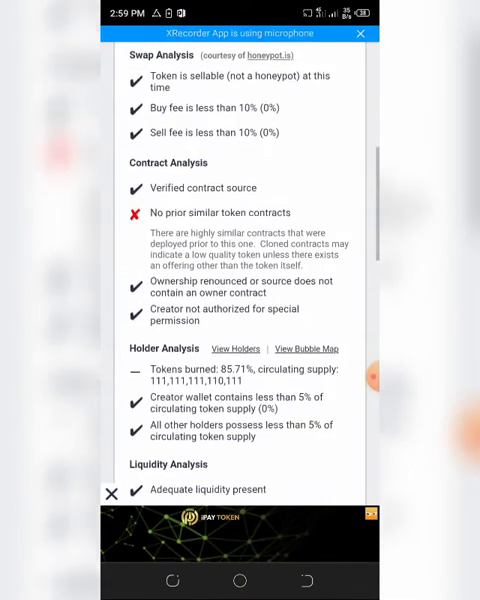
pyautogui.scroll(-3)
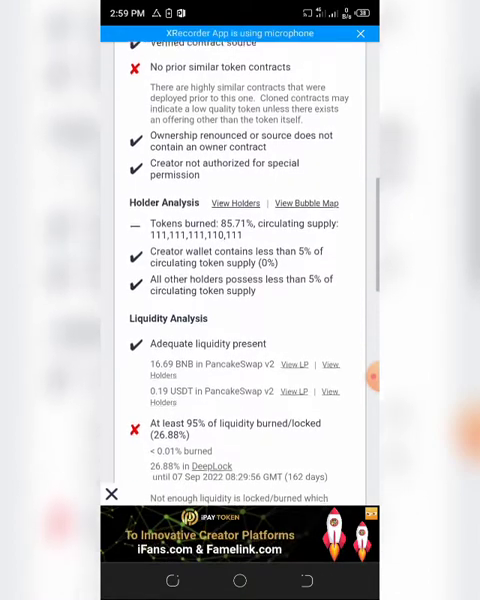
pyautogui.scroll(-3)
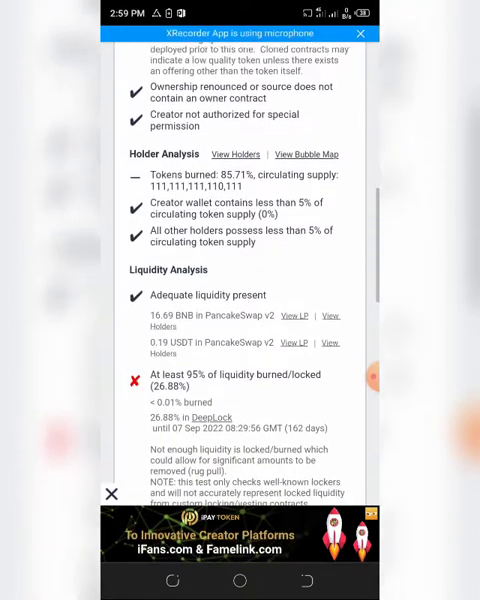
pyautogui.scroll(-3)
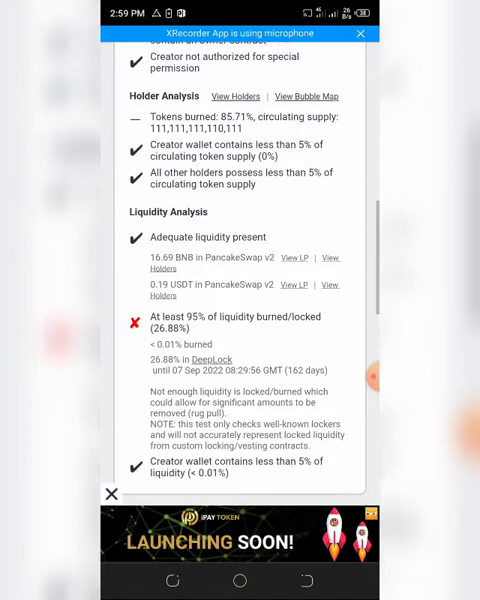
pyautogui.scroll(-3)
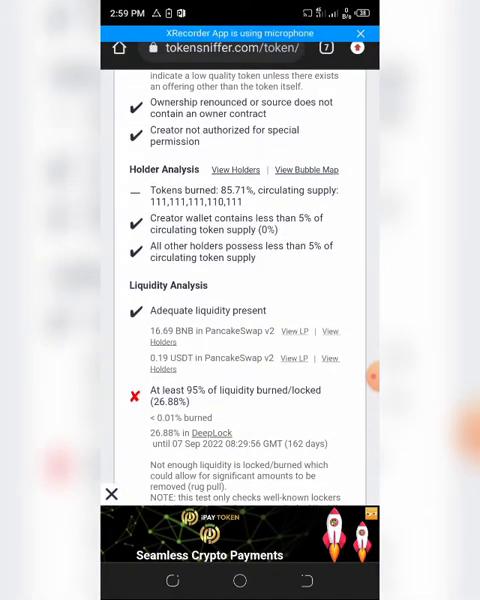
pyautogui.scroll(-3)
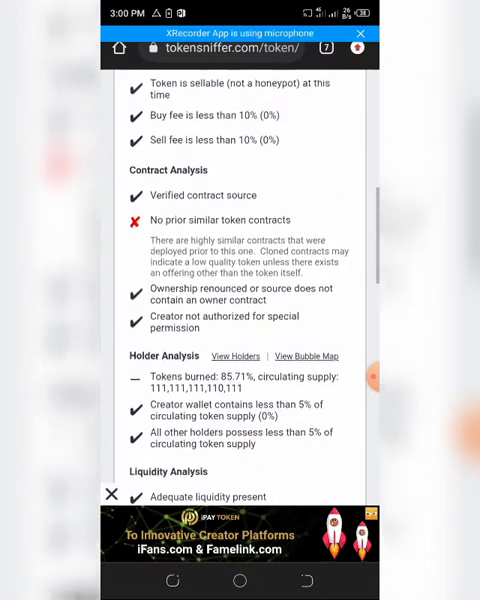
pyautogui.scroll(-3)
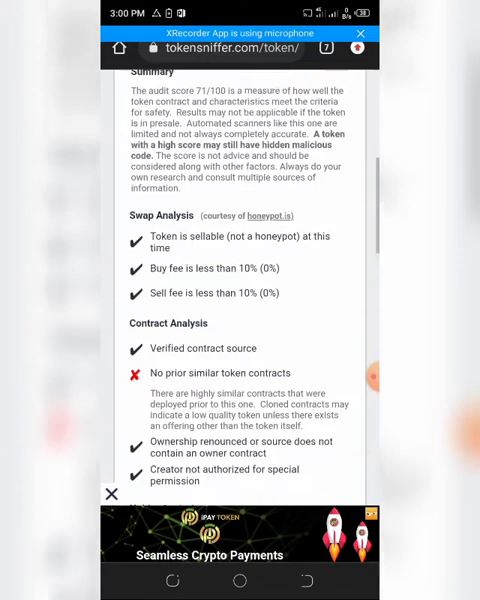
# Step: Read Swap, Contract, Holder and Liquidity Analysis down to Similar Token Contracts
pyautogui.scroll(3)
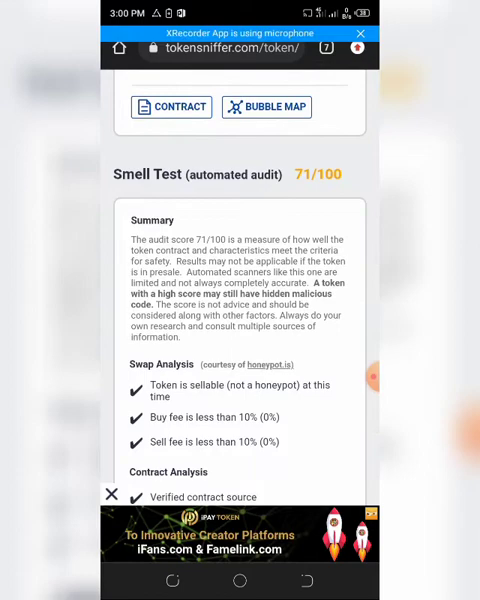
pyautogui.scroll(-3)
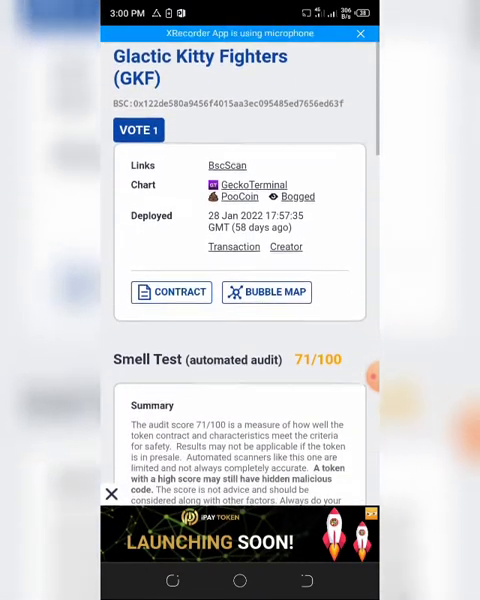
pyautogui.scroll(-3)
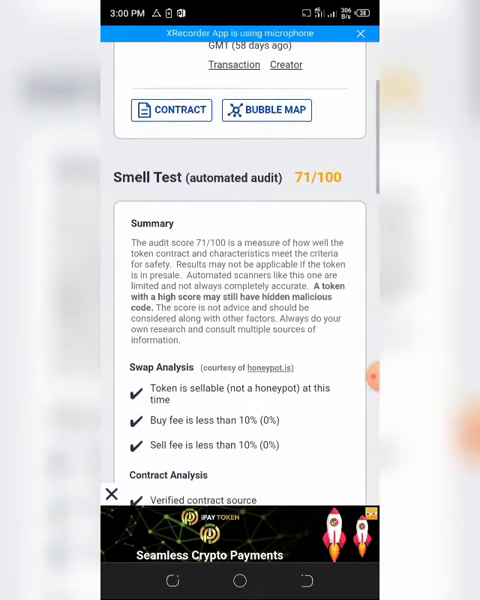
pyautogui.scroll(-3)
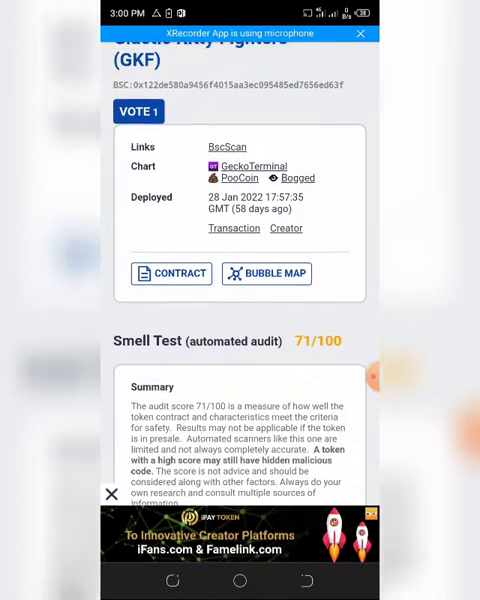
pyautogui.scroll(-3)
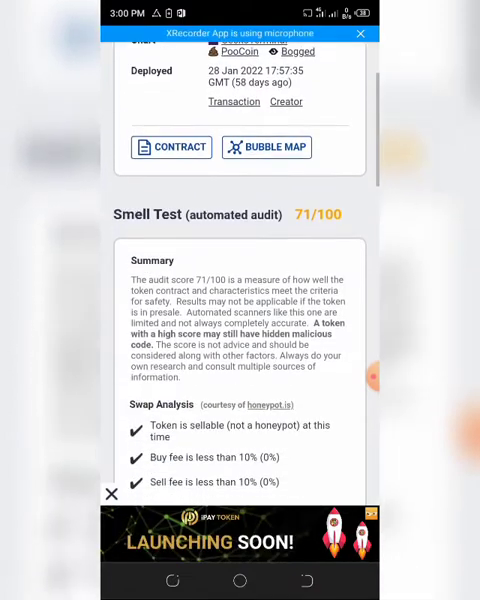
pyautogui.scroll(-3)
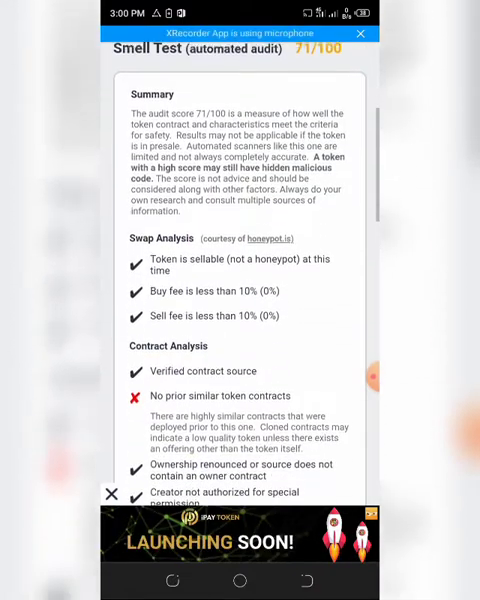
pyautogui.scroll(-3)
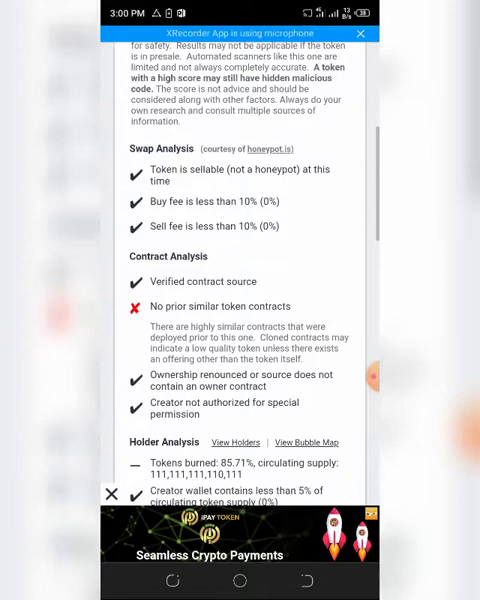
pyautogui.scroll(-3)
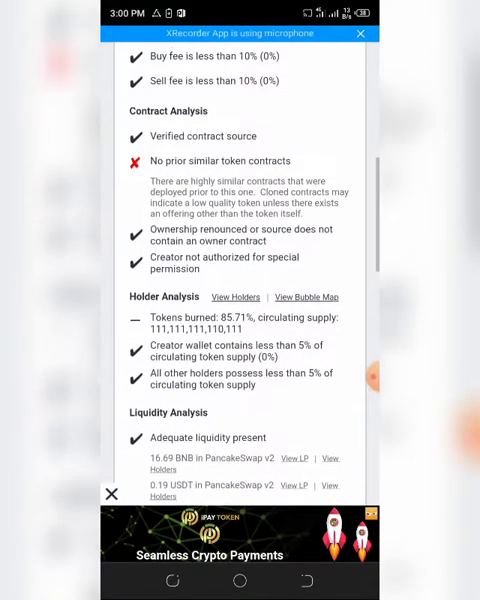
pyautogui.scroll(-3)
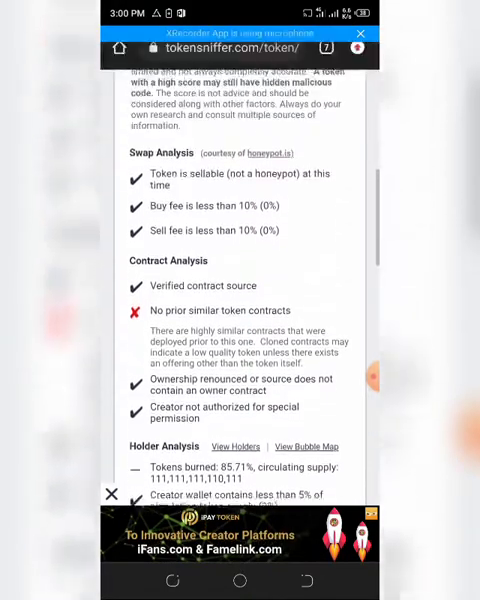
pyautogui.scroll(-3)
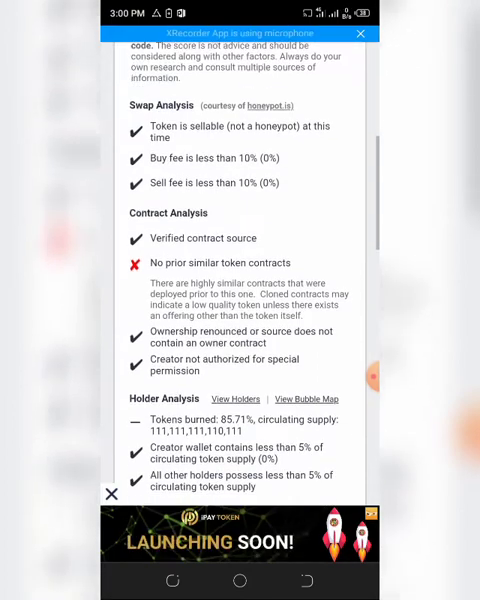
pyautogui.scroll(-3)
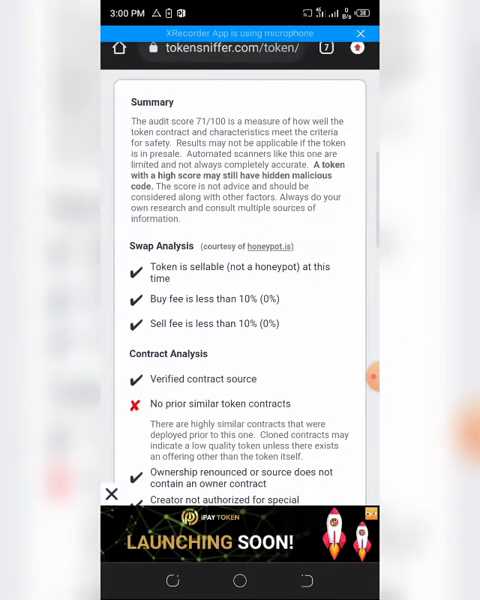
pyautogui.scroll(-3)
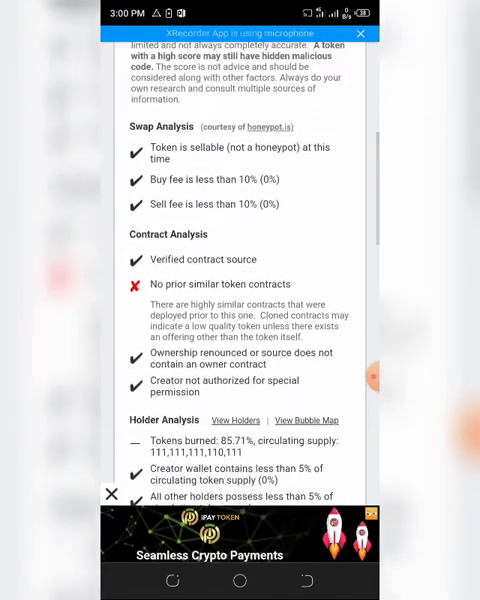
pyautogui.scroll(-3)
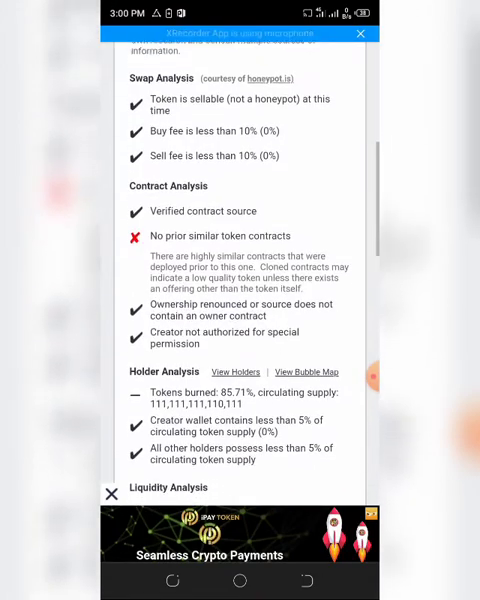
pyautogui.scroll(-3)
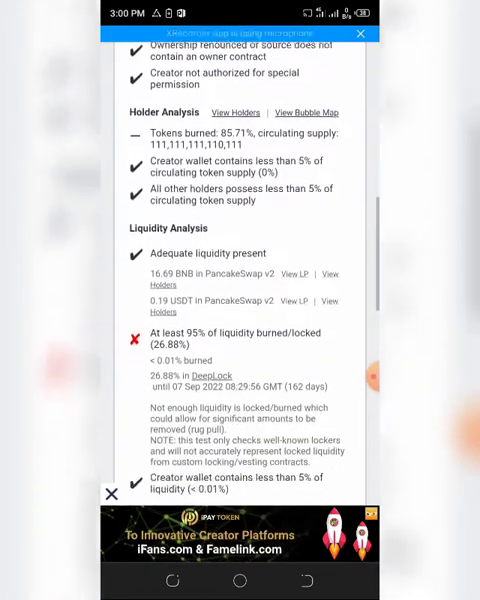
pyautogui.scroll(-3)
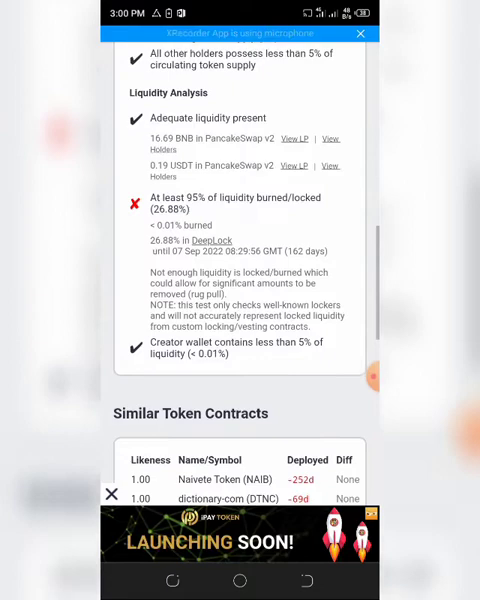
# Step: Read the similar tokens Naivete Token and dictionary-com, then the Community Discussion comment
pyautogui.scroll(-3)
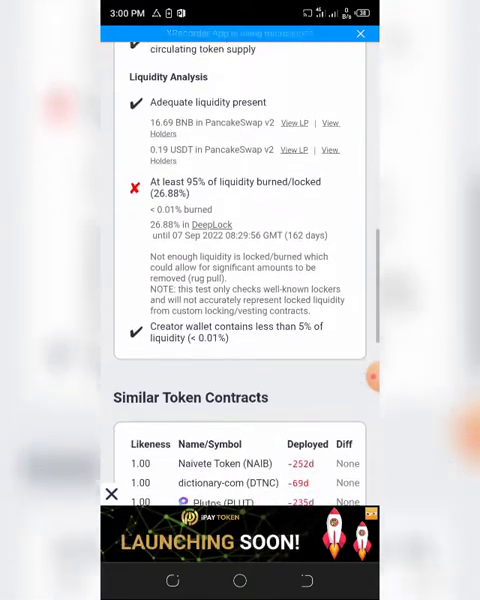
pyautogui.scroll(-3)
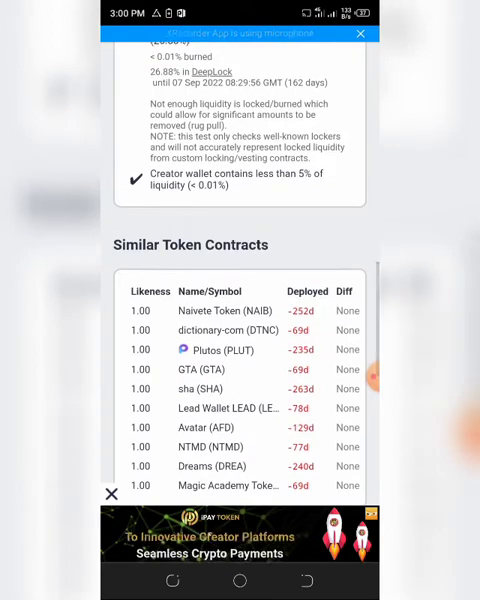
pyautogui.scroll(-3)
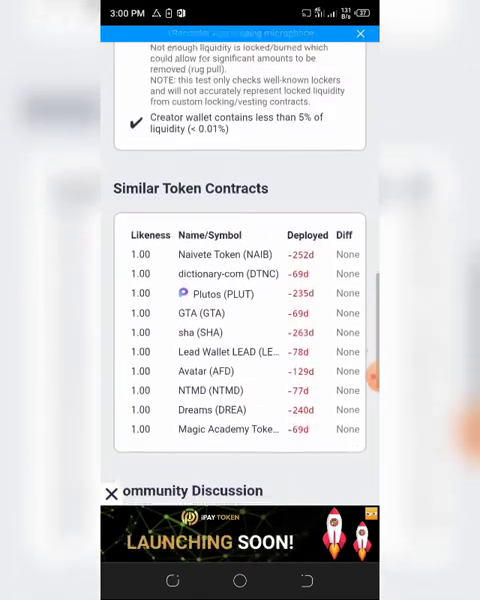
pyautogui.scroll(-3)
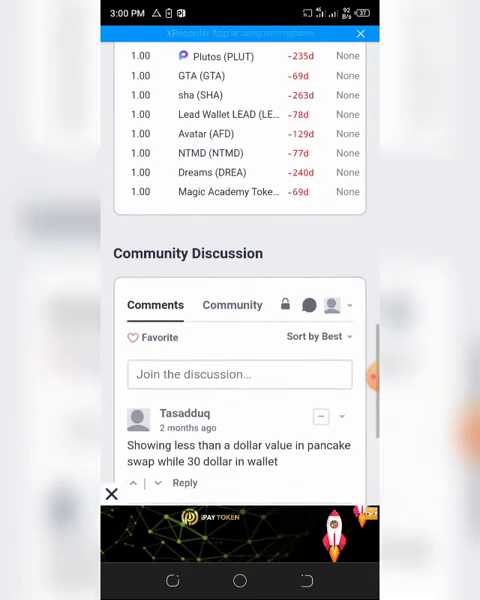
pyautogui.scroll(-3)
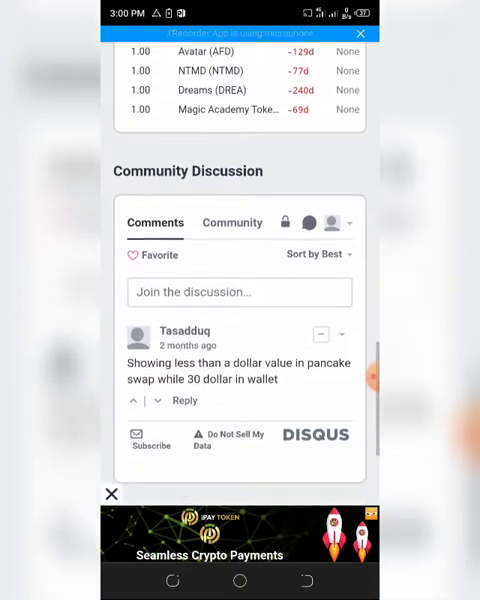
pyautogui.scroll(-3)
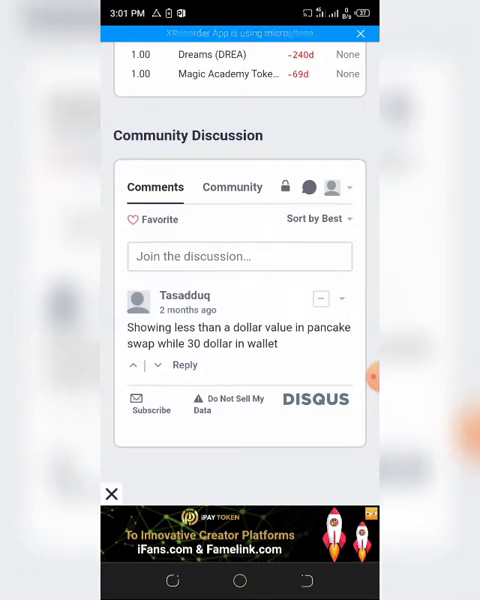
pyautogui.scroll(-3)
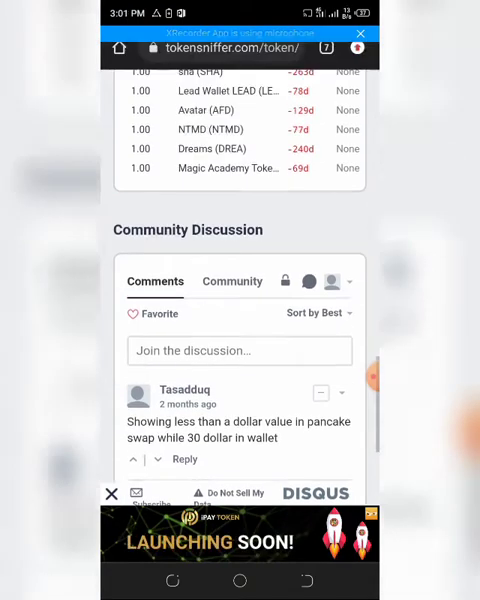
pyautogui.scroll(3)
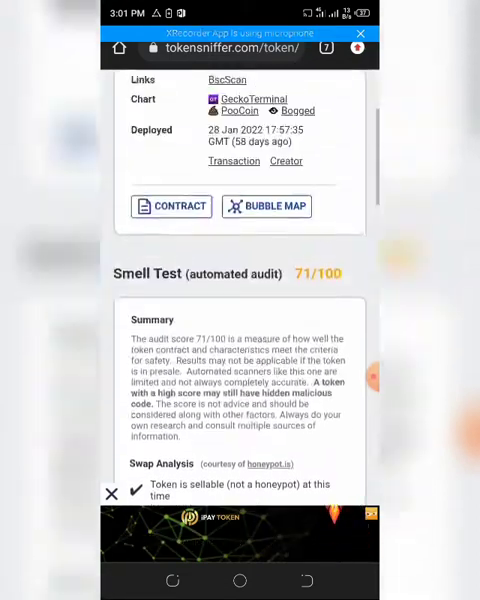
pyautogui.scroll(-3)
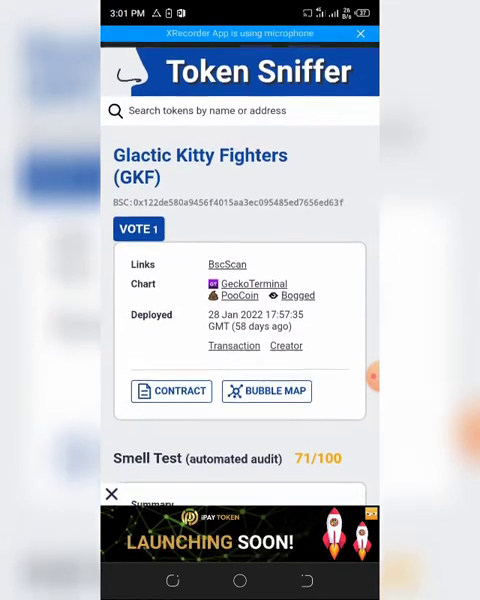
# Step: Open the Galactic Kitty Fighters Twitter link in Chrome, just once
pyautogui.scroll(-3)
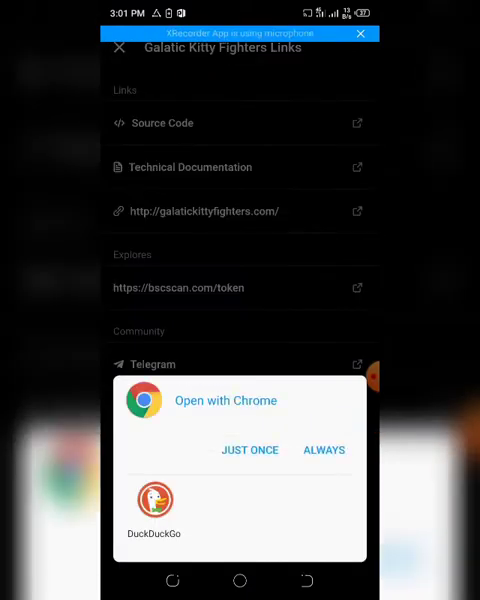
pyautogui.click(250, 450)
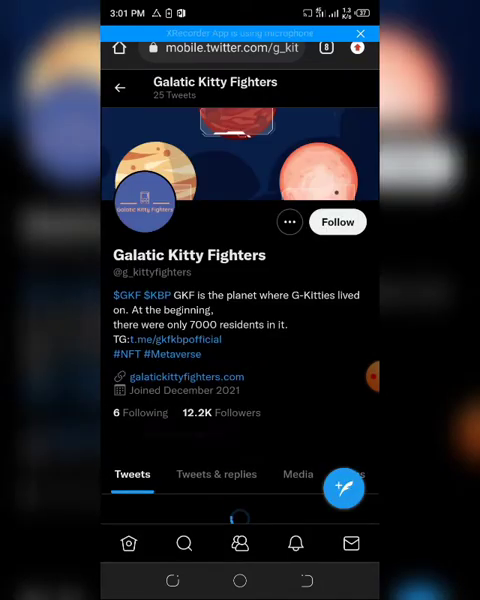
pyautogui.scroll(-3)
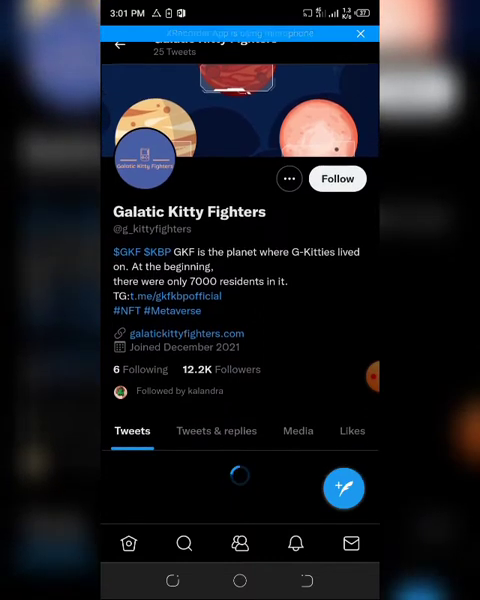
pyautogui.scroll(-3)
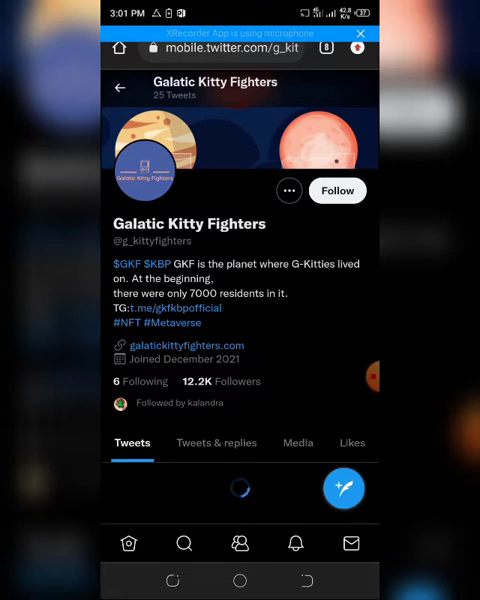
pyautogui.scroll(-3)
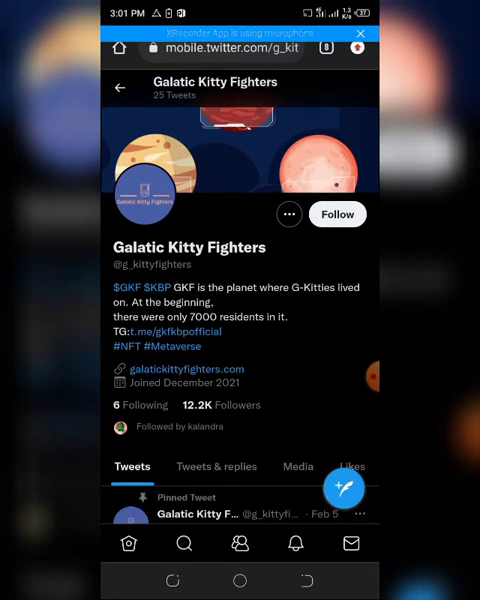
pyautogui.scroll(-3)
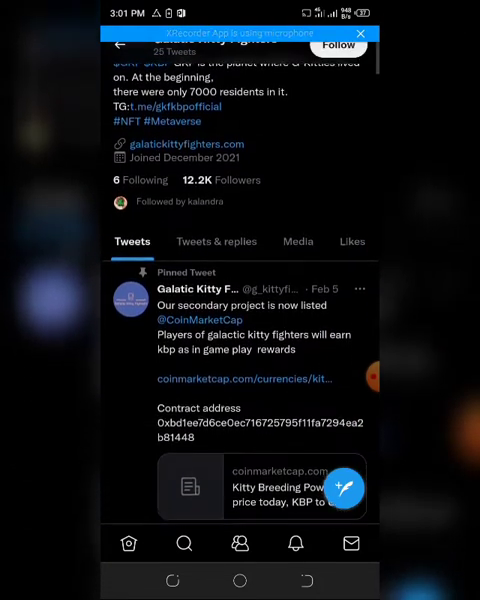
pyautogui.scroll(-3)
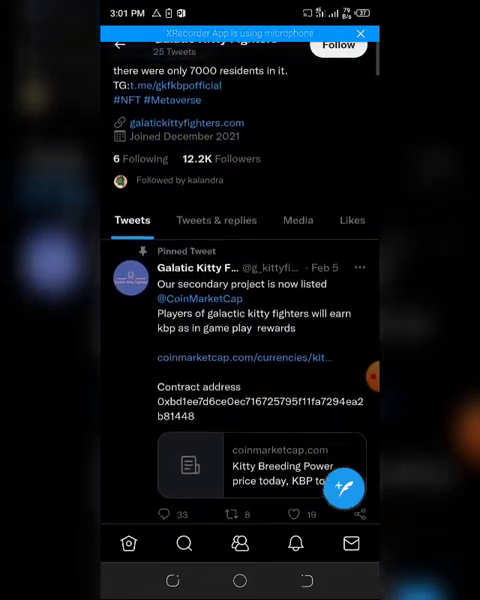
pyautogui.scroll(-3)
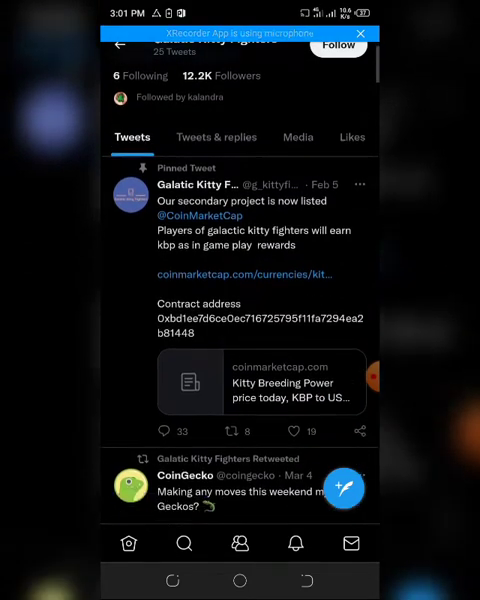
pyautogui.scroll(-3)
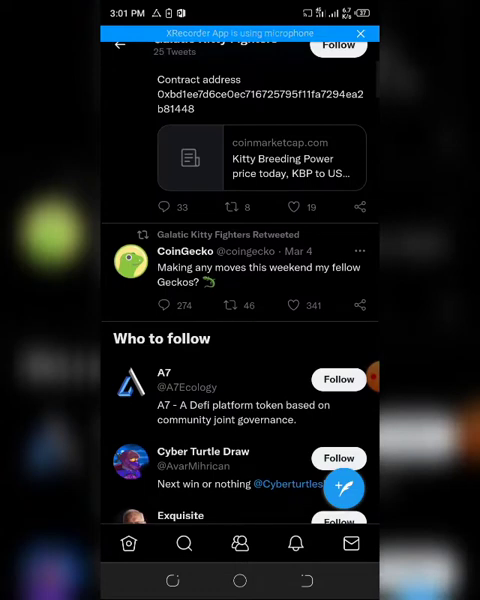
pyautogui.scroll(-3)
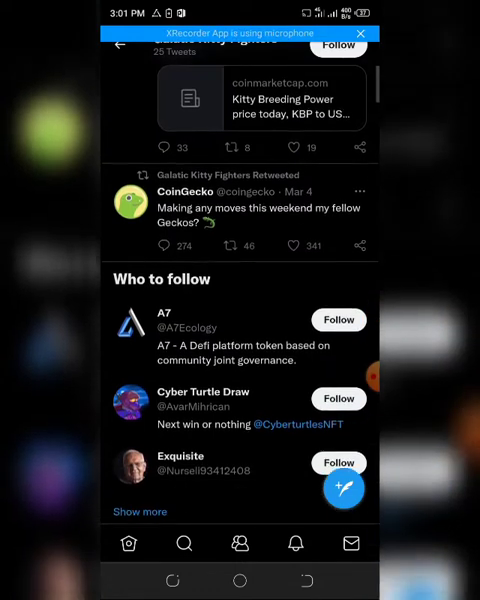